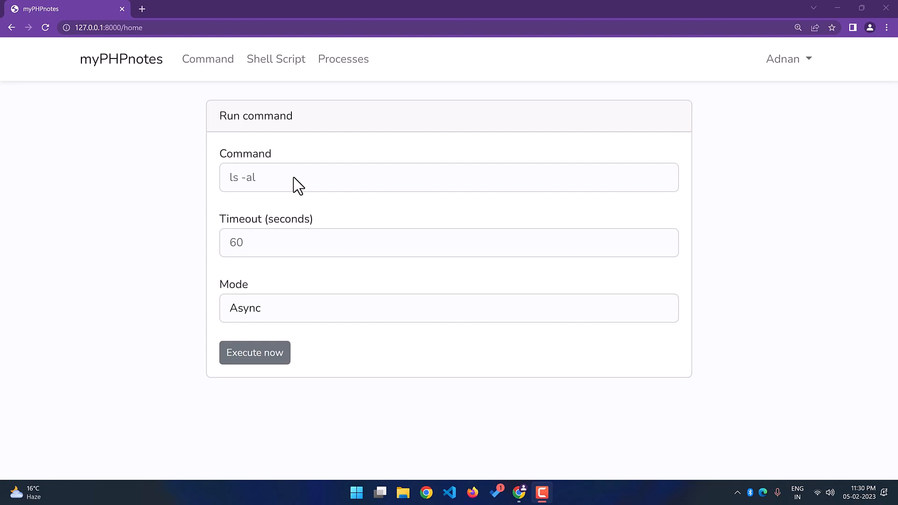
pyautogui.moveTo(270, 182)
pyautogui.write('20')
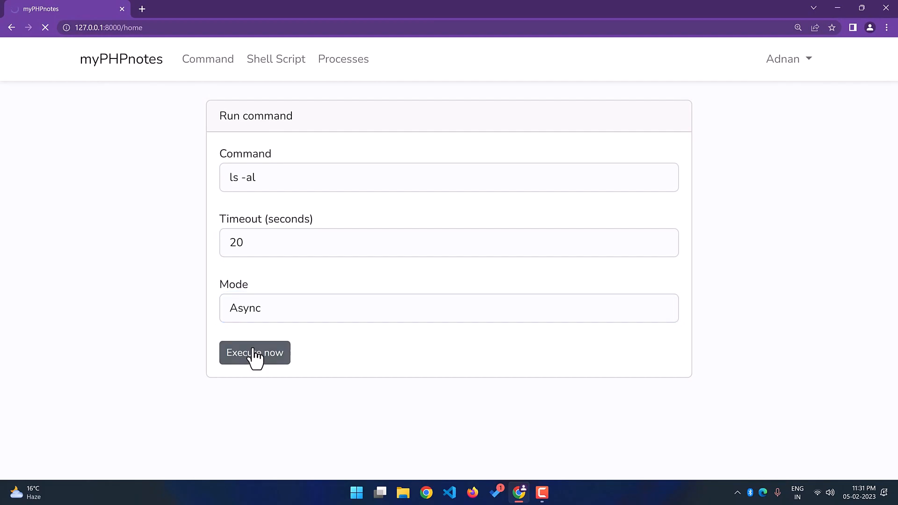
# Open process 14's output log showing the ls -al listing and exit code 0.
pyautogui.click(255, 353)
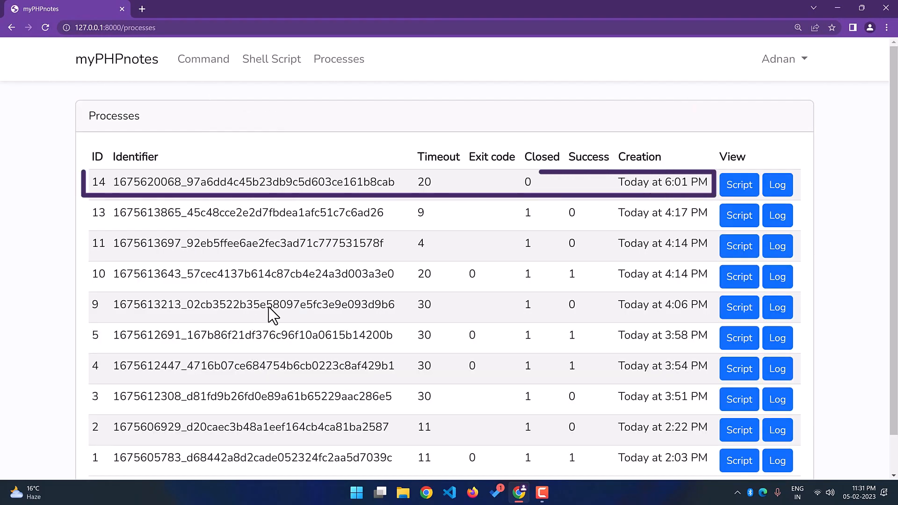
pyautogui.moveTo(260, 182)
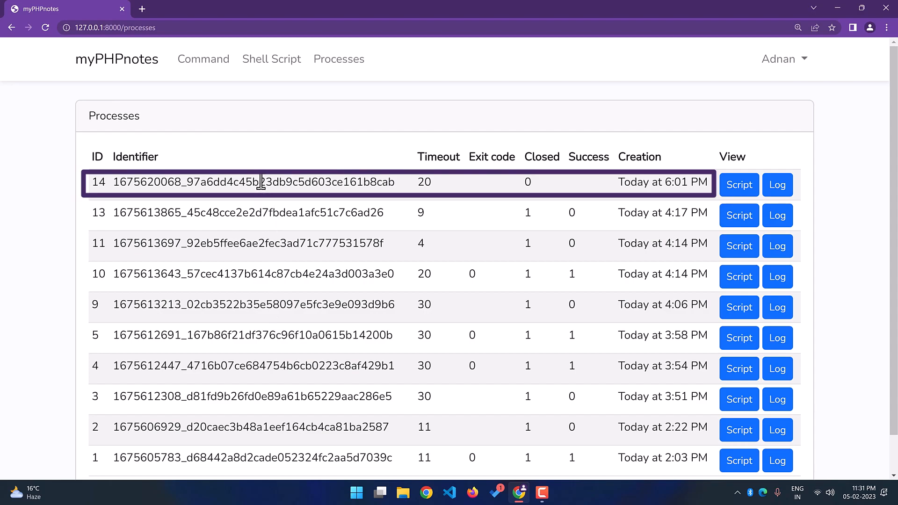
pyautogui.moveTo(550, 189)
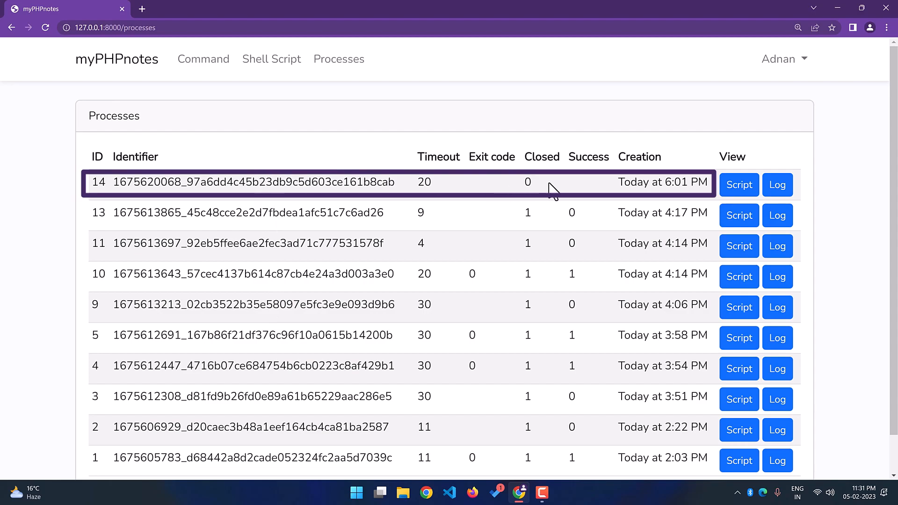
pyautogui.click(778, 184)
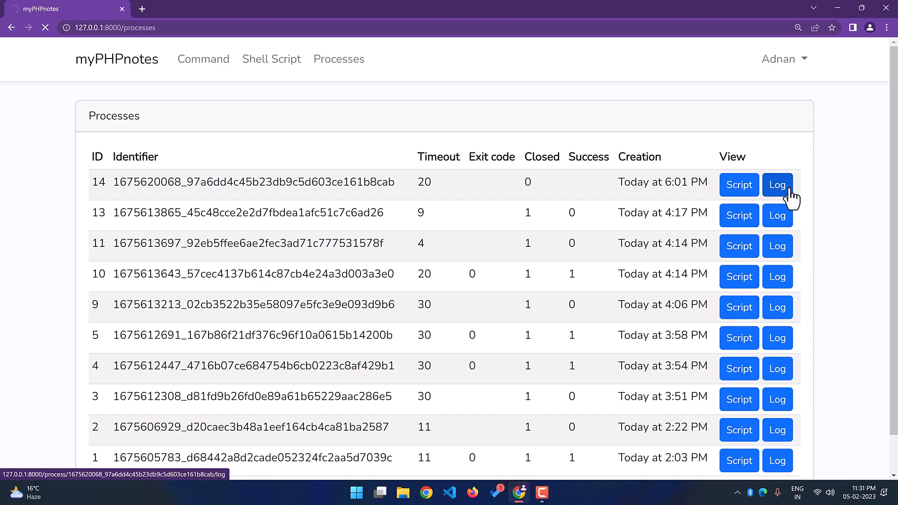
pyautogui.click(777, 185)
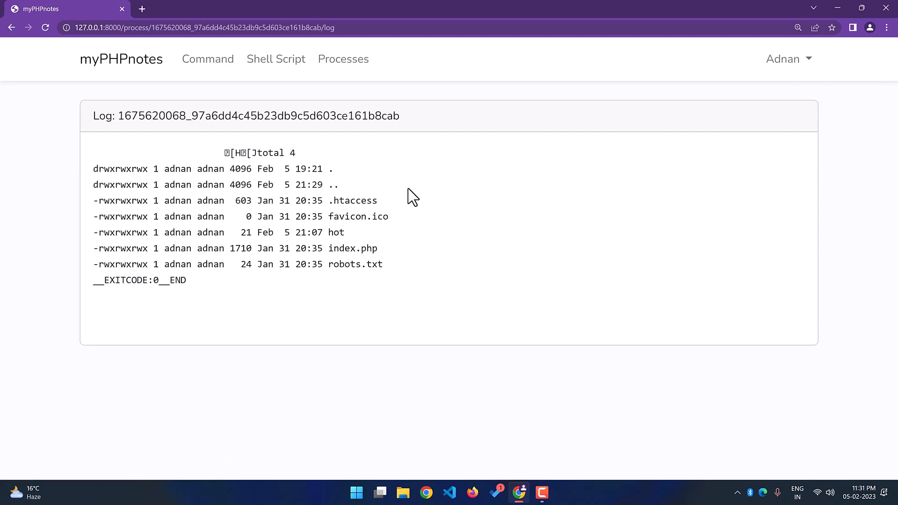
pyautogui.moveTo(208, 58)
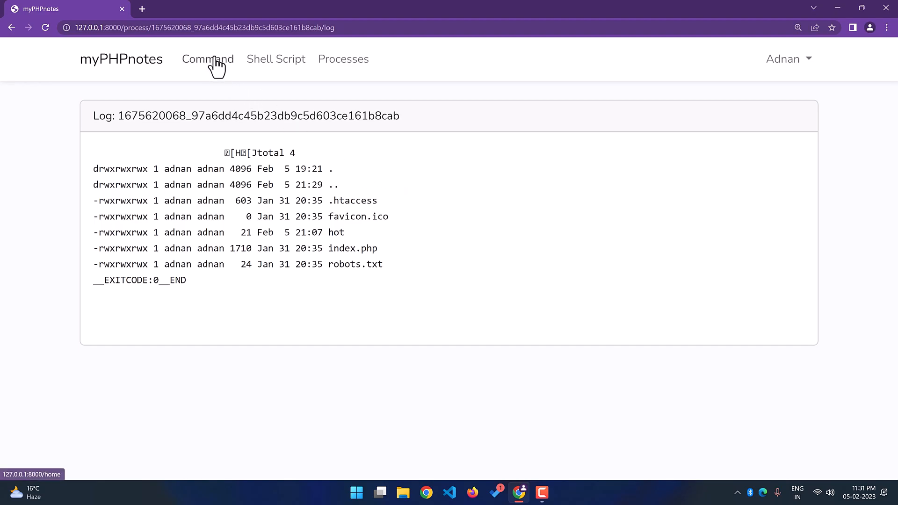
pyautogui.click(343, 58)
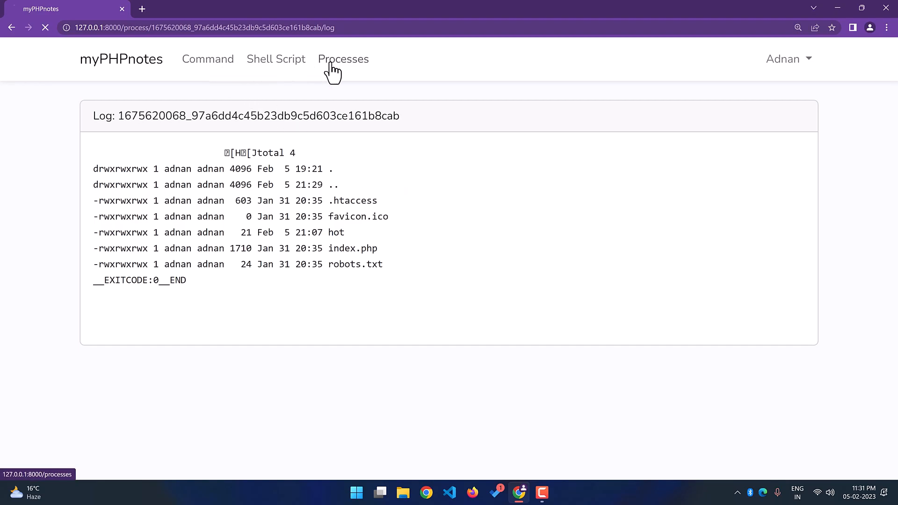
# Reload the process list to confirm process 14 shows exit code 0, closed, successful.
pyautogui.click(343, 59)
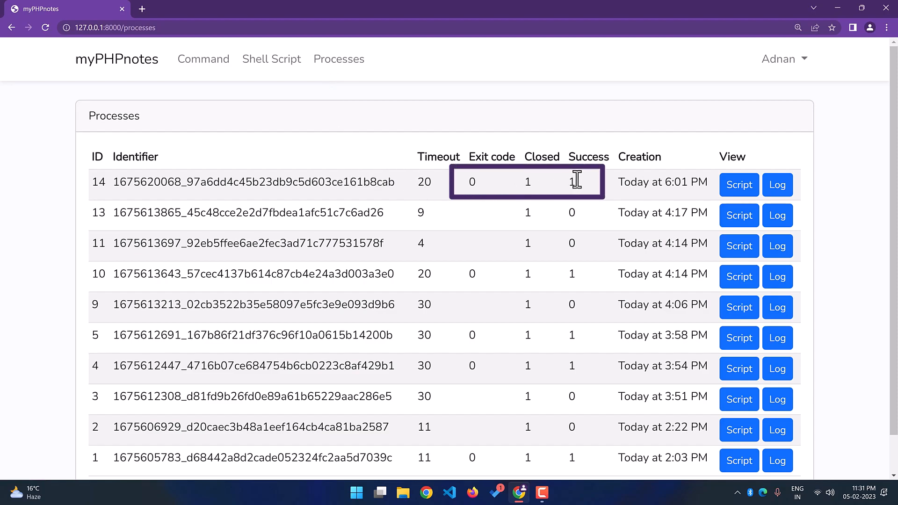
pyautogui.moveTo(672, 203)
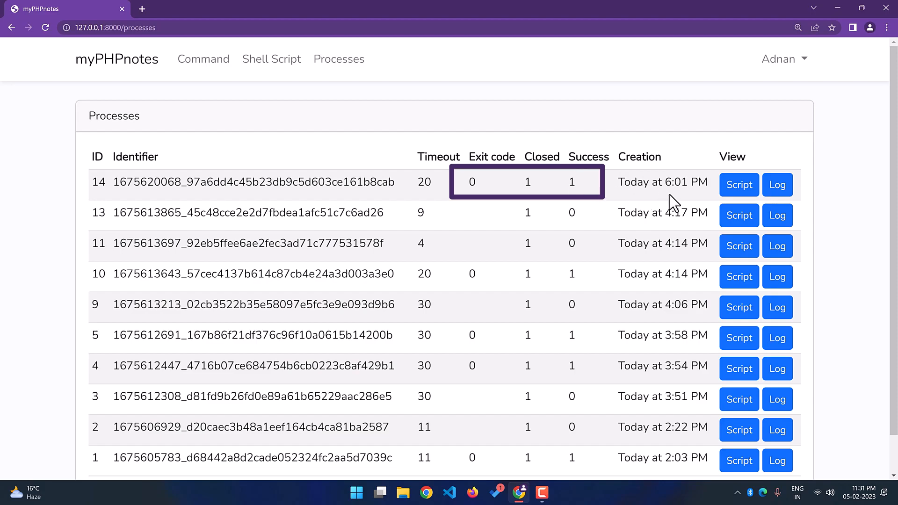
# View process 14's bash script containing clear, ls -al and the exit-code echo.
pyautogui.click(739, 185)
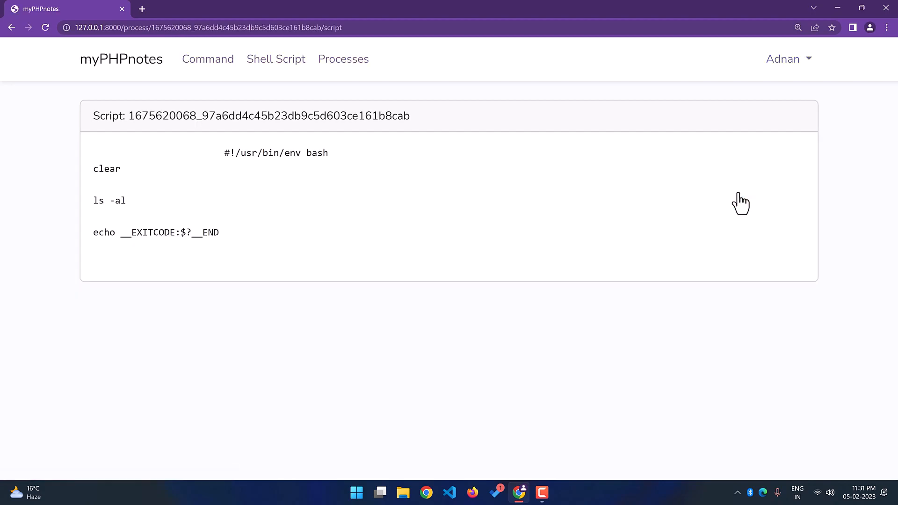
pyautogui.moveTo(705, 207)
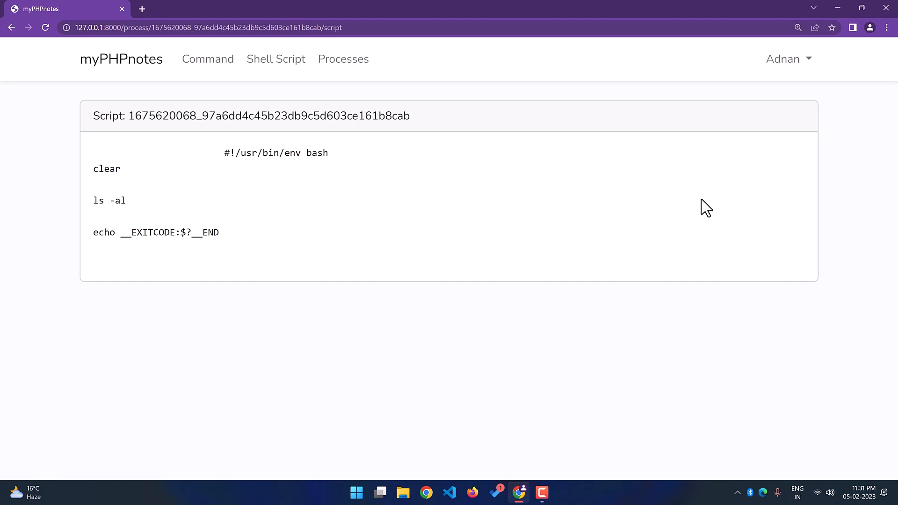
pyautogui.moveTo(222, 109)
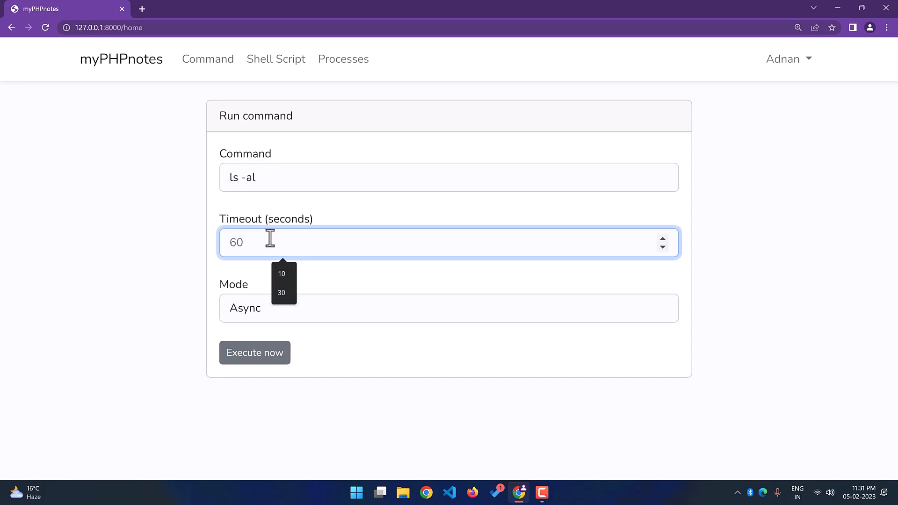
# Execute ls -al in Sync mode with a 20-second timeout.
pyautogui.write('20')
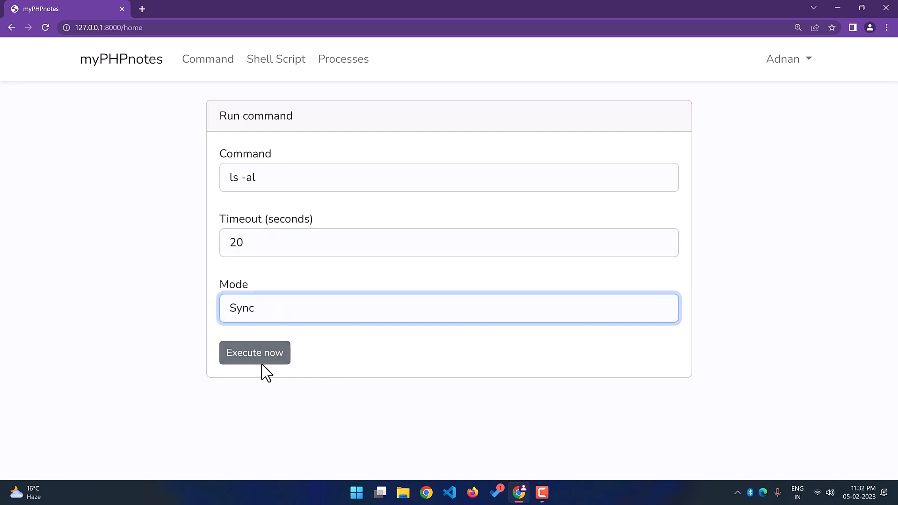
pyautogui.click(254, 352)
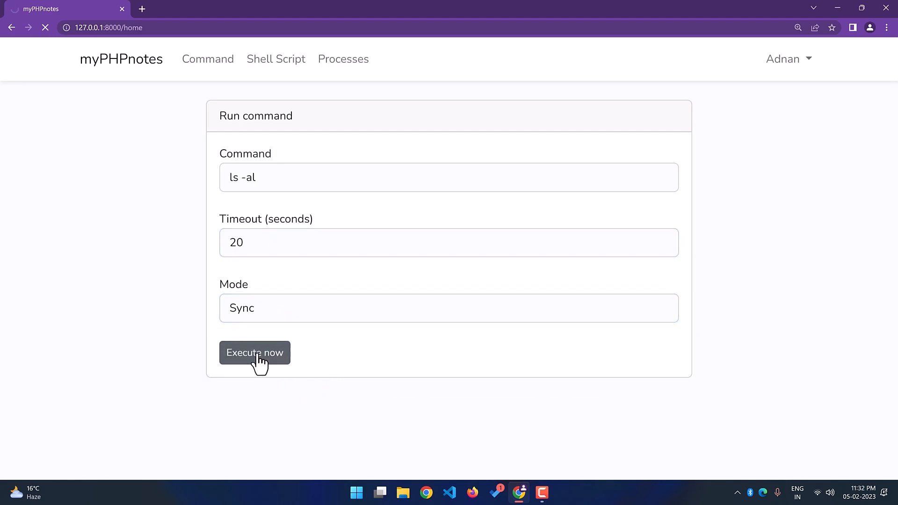
# Check that process 15 shows timeout 20, exit code 0, closed and successful.
pyautogui.click(255, 352)
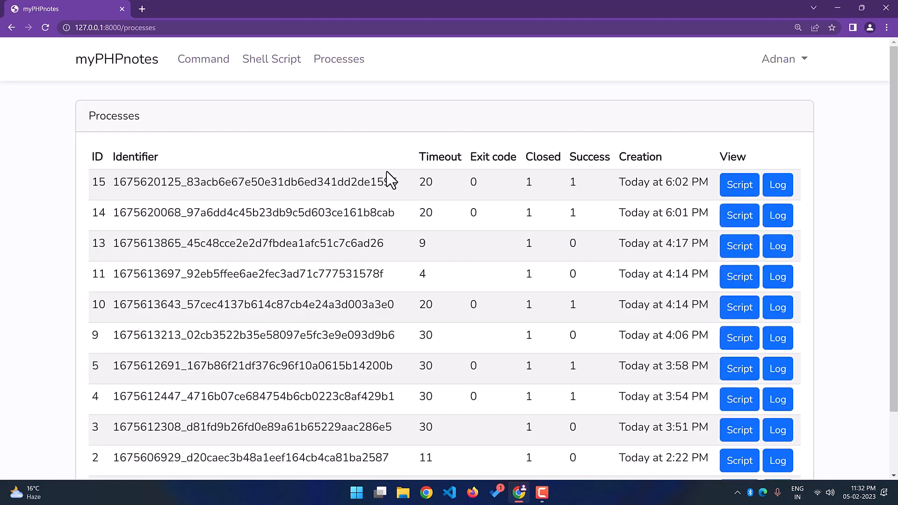
pyautogui.moveTo(739, 186)
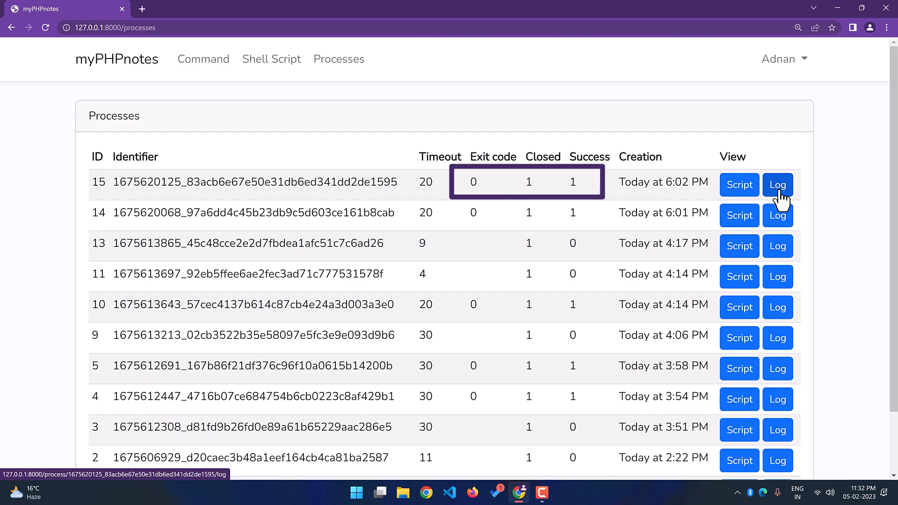
pyautogui.moveTo(271, 64)
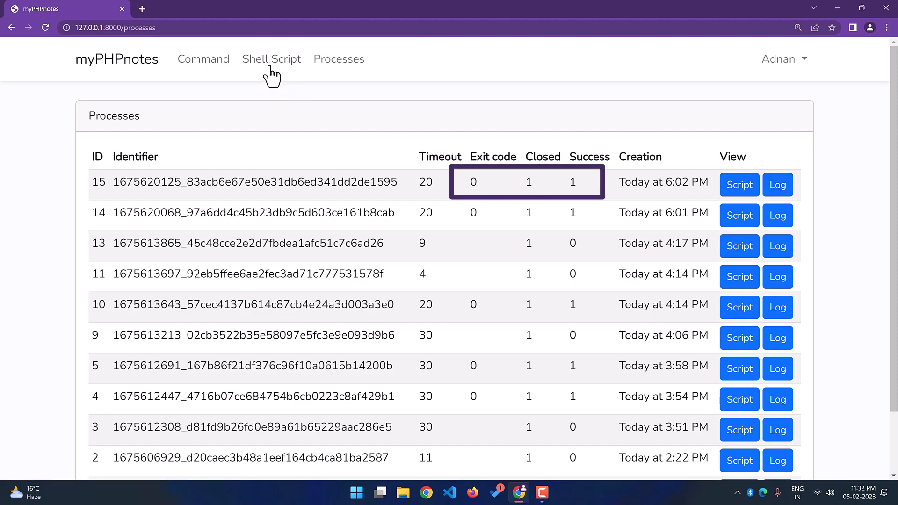
# Run the shell script 'echo Hello $1' with argument Adnan.
pyautogui.click(271, 59)
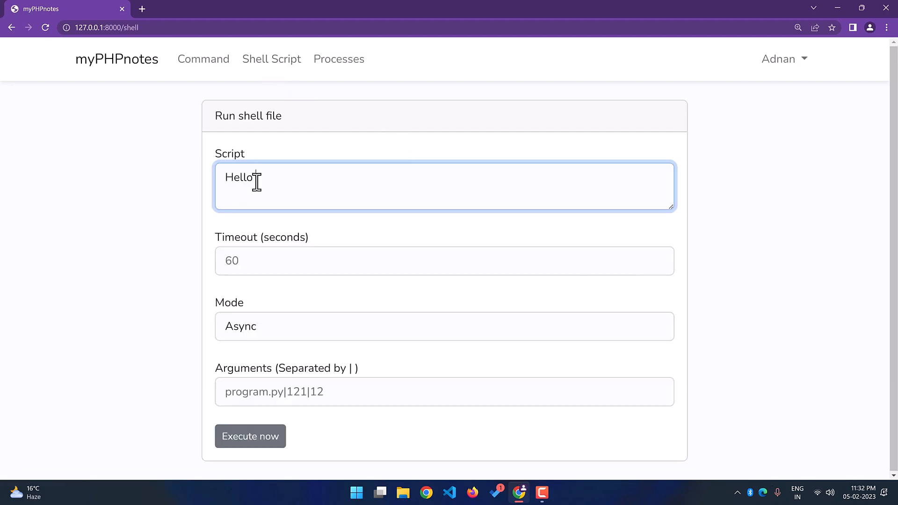
pyautogui.write('echo Hello $1')
pyautogui.click(444, 260)
pyautogui.write('20')
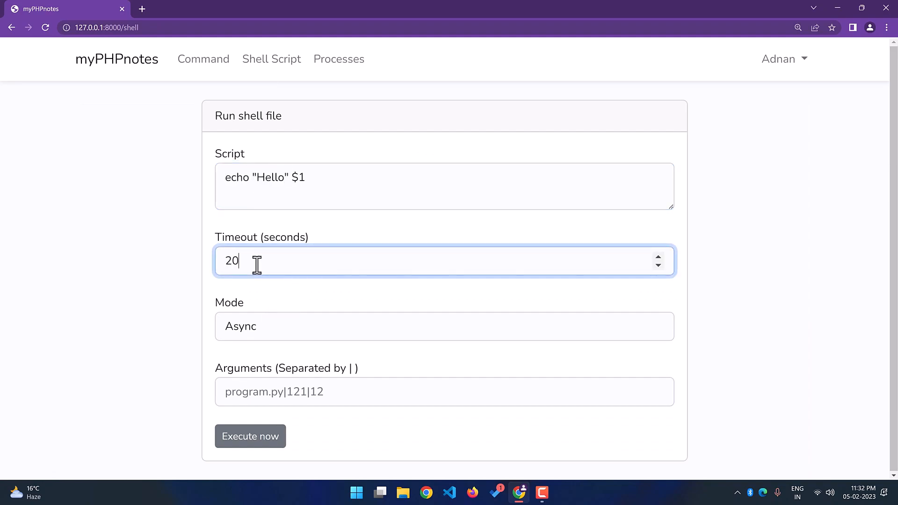
pyautogui.write('Adnan')
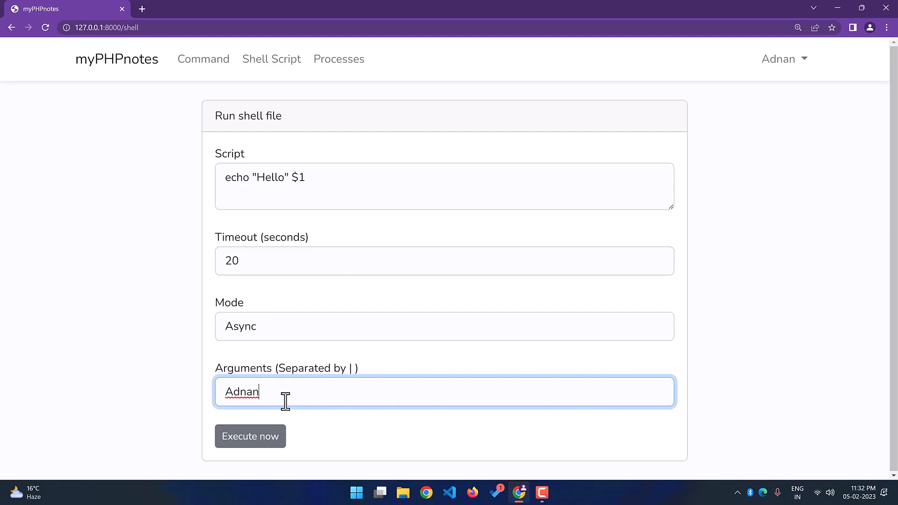
pyautogui.click(339, 59)
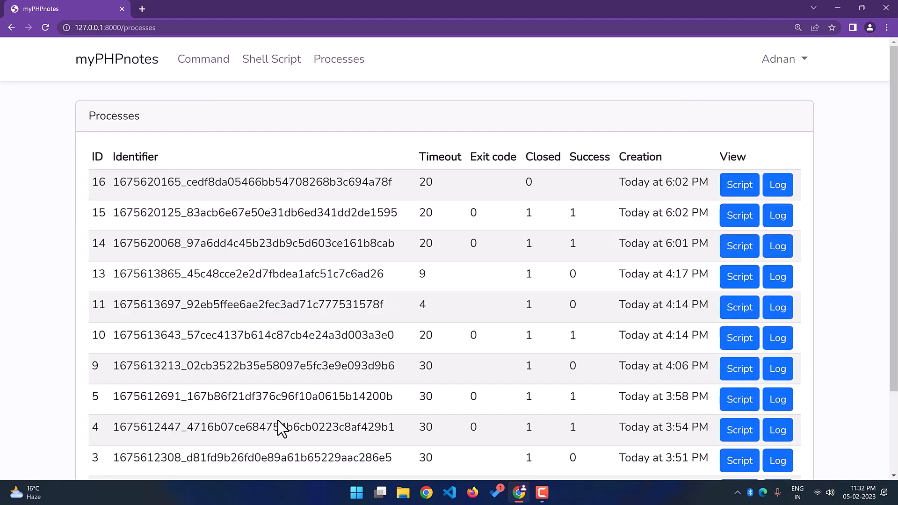
pyautogui.moveTo(739, 185)
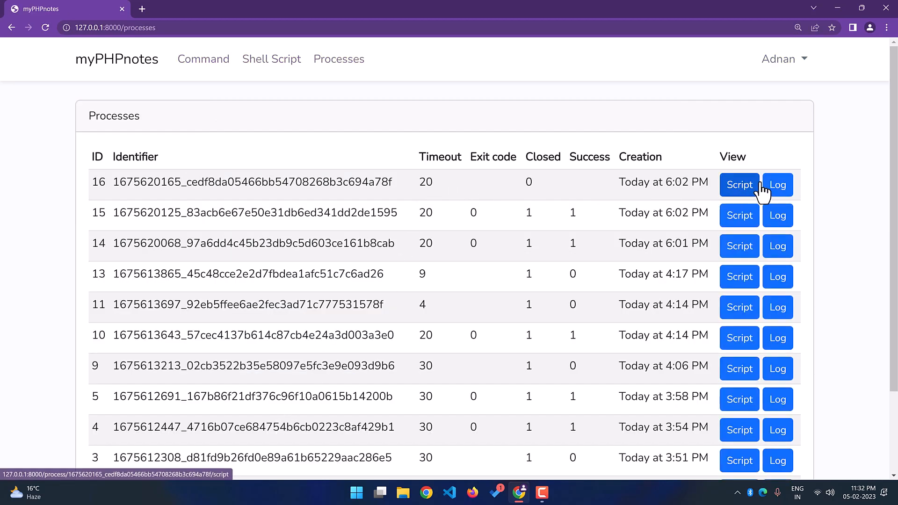
# View process 16's log and select its 'Hello Adnan' output.
pyautogui.click(777, 185)
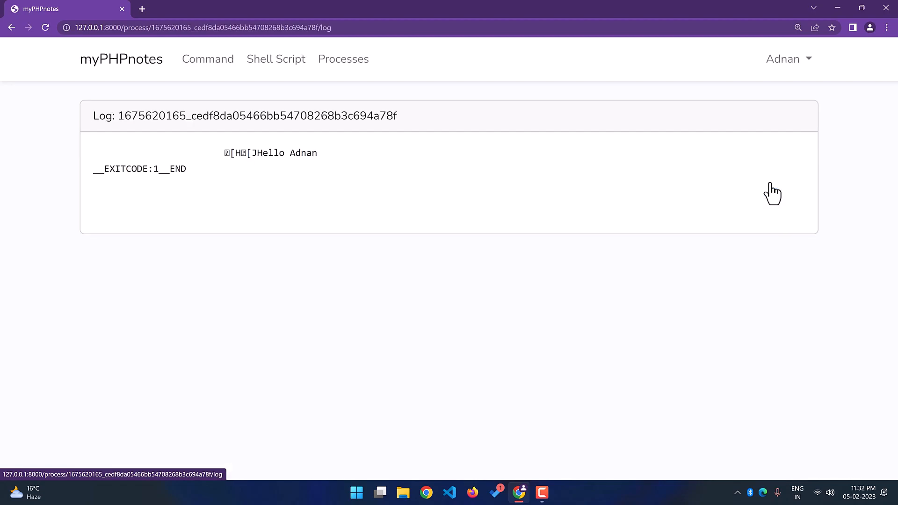
pyautogui.doubleClick(286, 153)
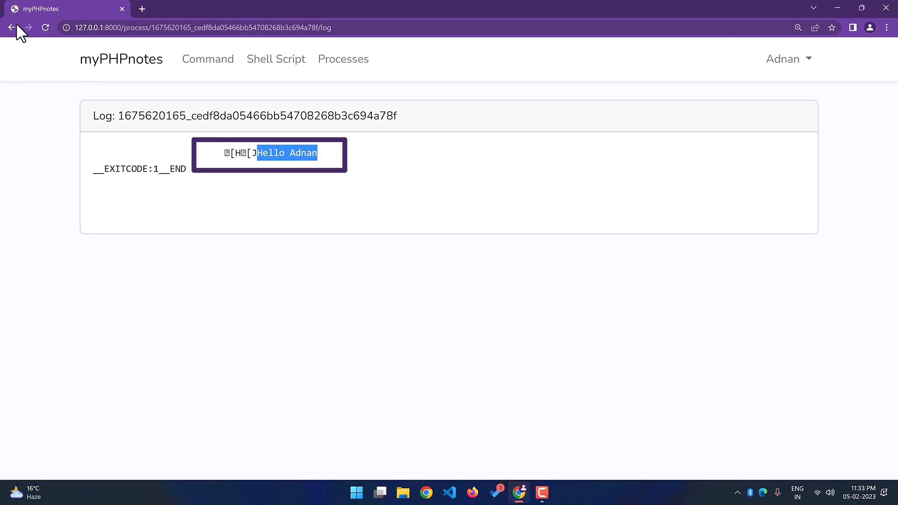
pyautogui.click(12, 28)
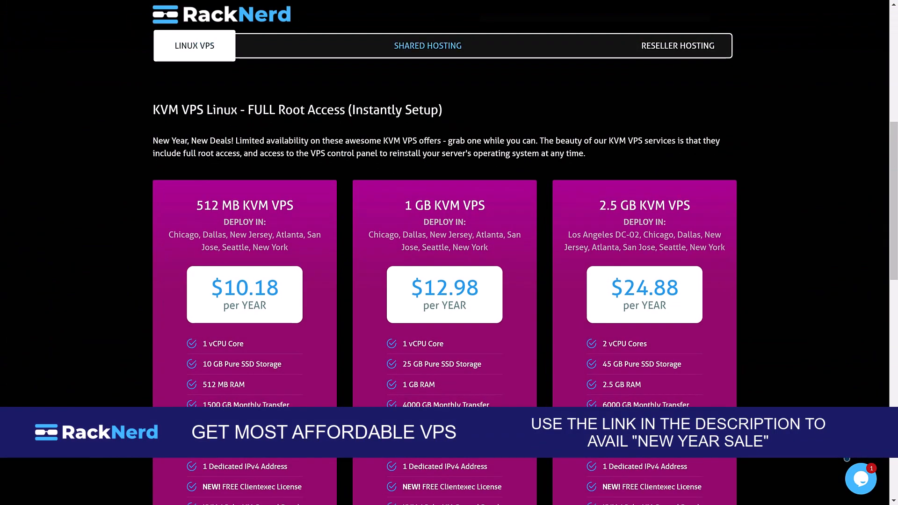
# Request the generated script for process 16 from the process list.
pyautogui.click(427, 46)
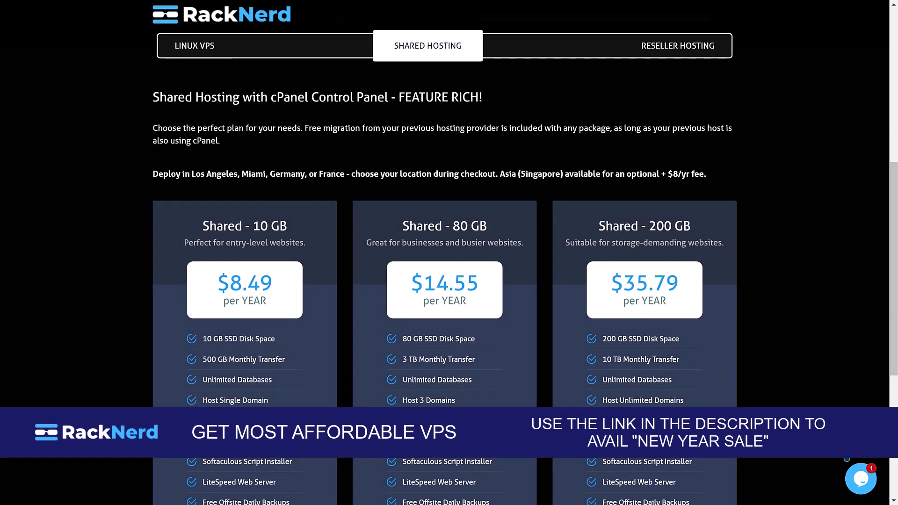
pyautogui.click(678, 45)
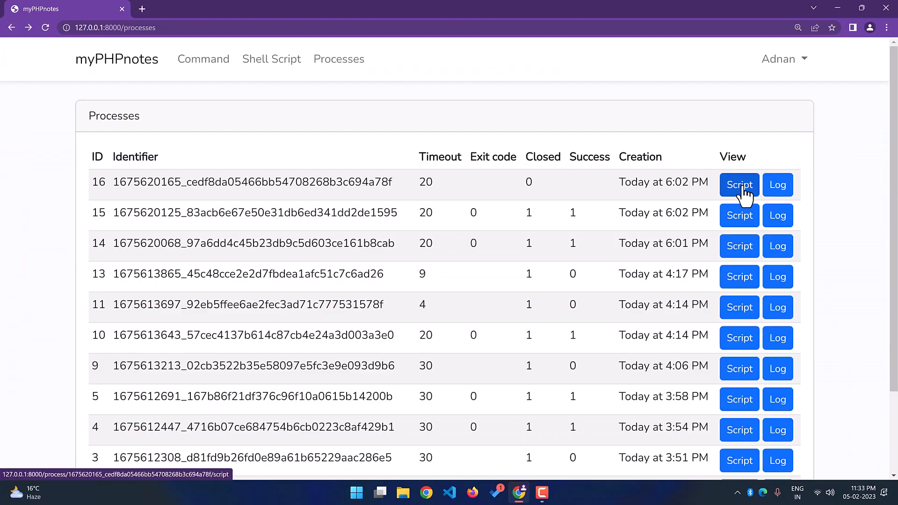
pyautogui.click(739, 184)
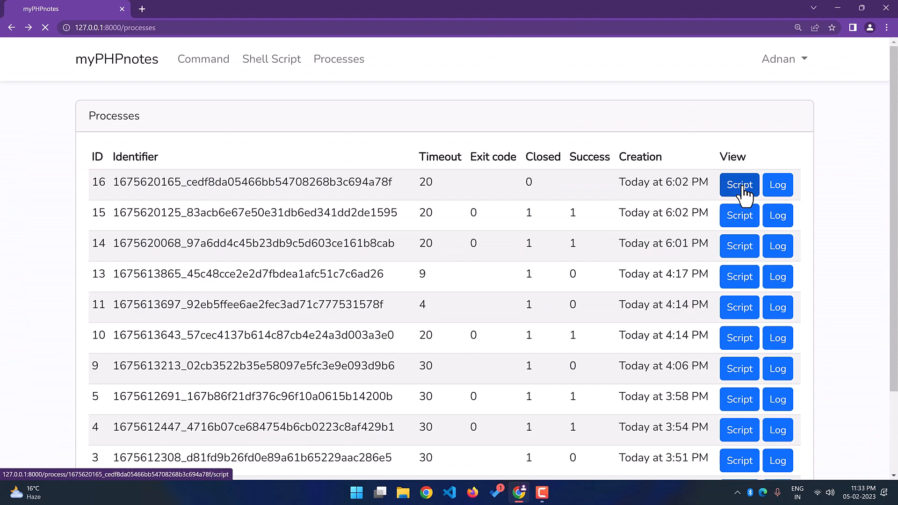